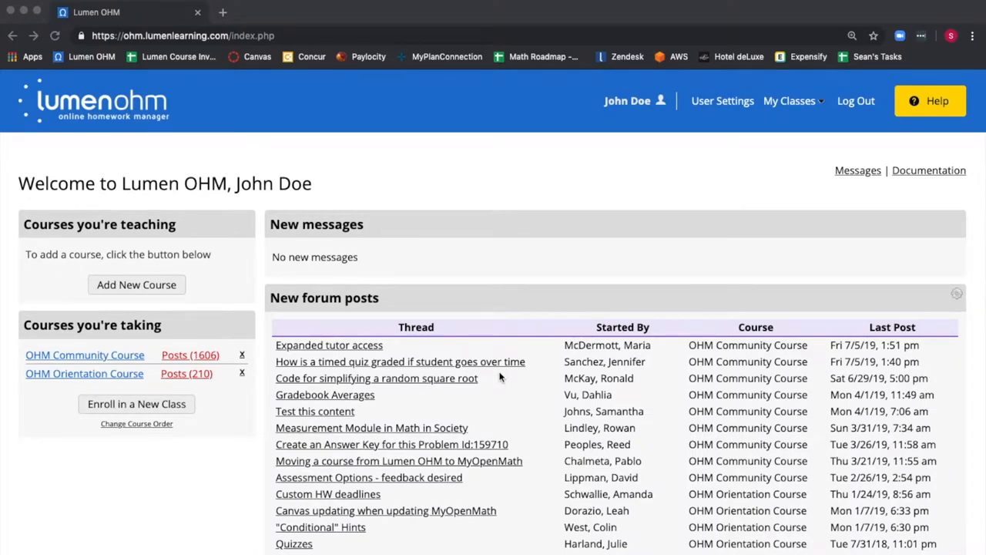
mouse_move(444, 222)
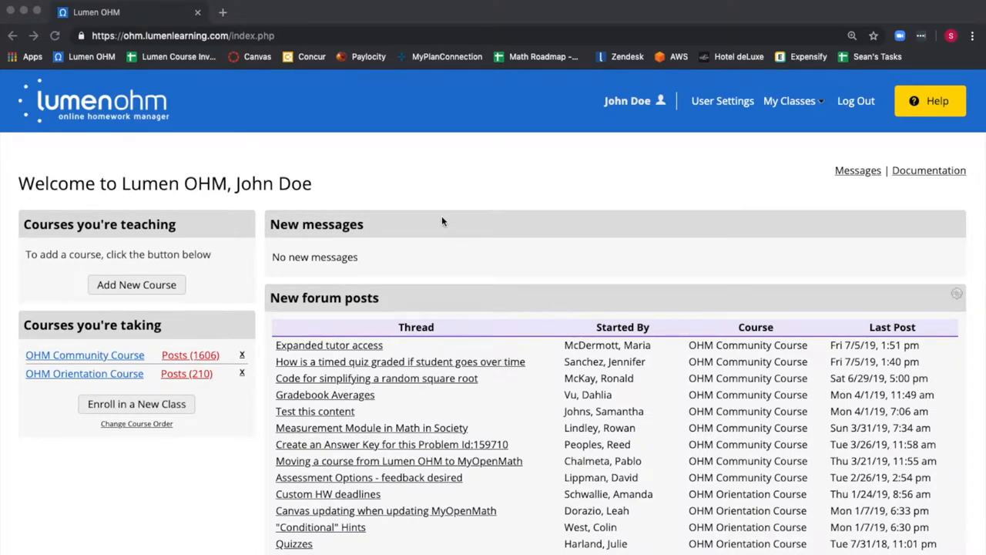
mouse_move(324, 225)
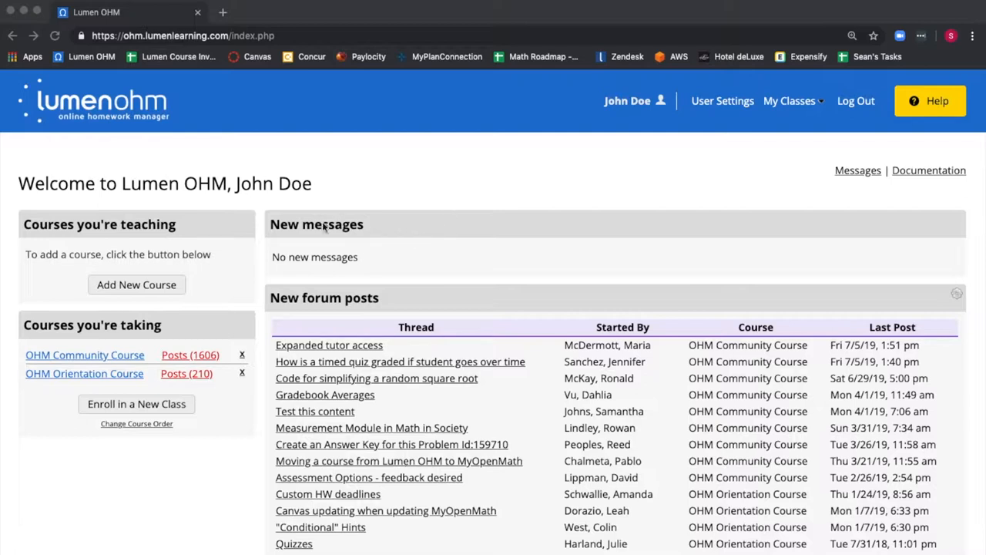
mouse_move(69, 245)
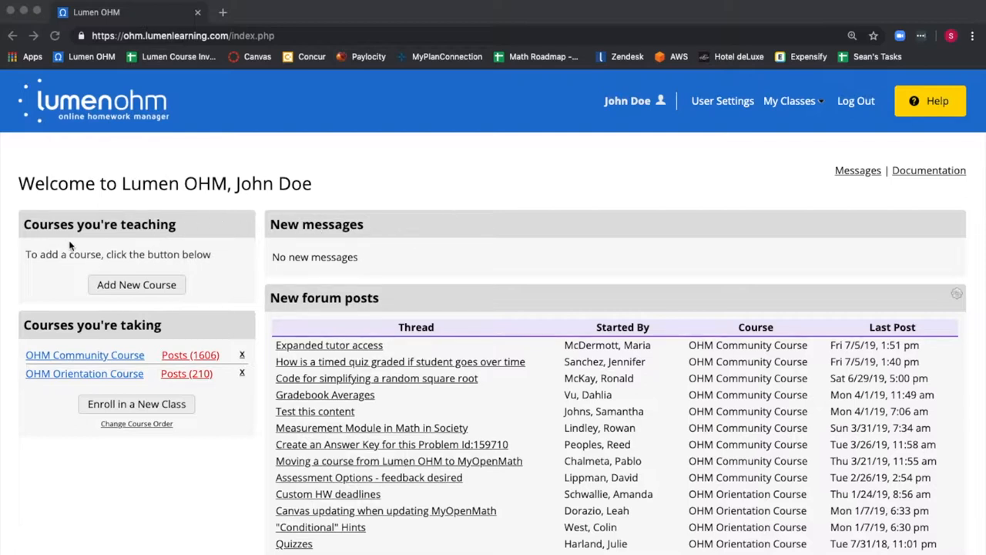
mouse_move(94, 246)
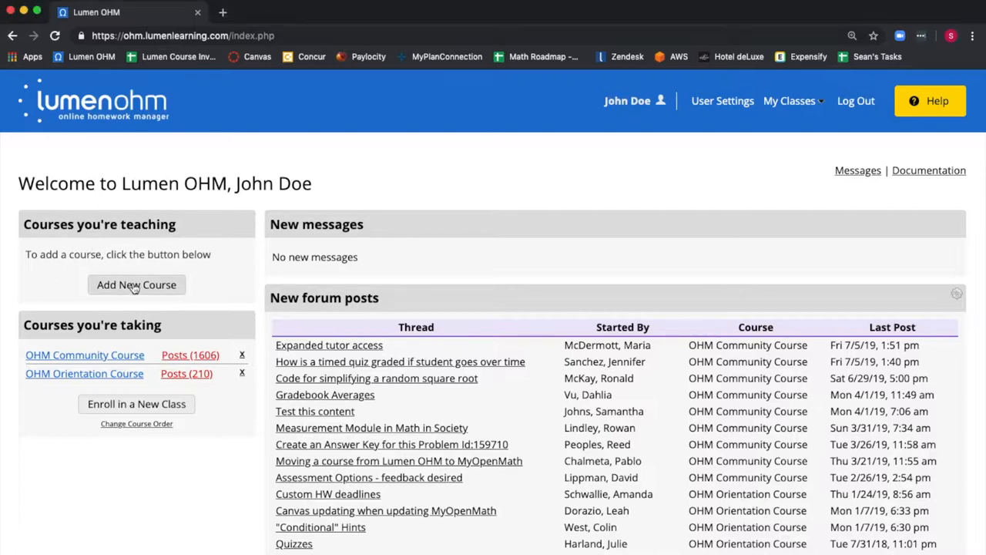
- Start adding a new course from the Courses you're teaching list
click(136, 284)
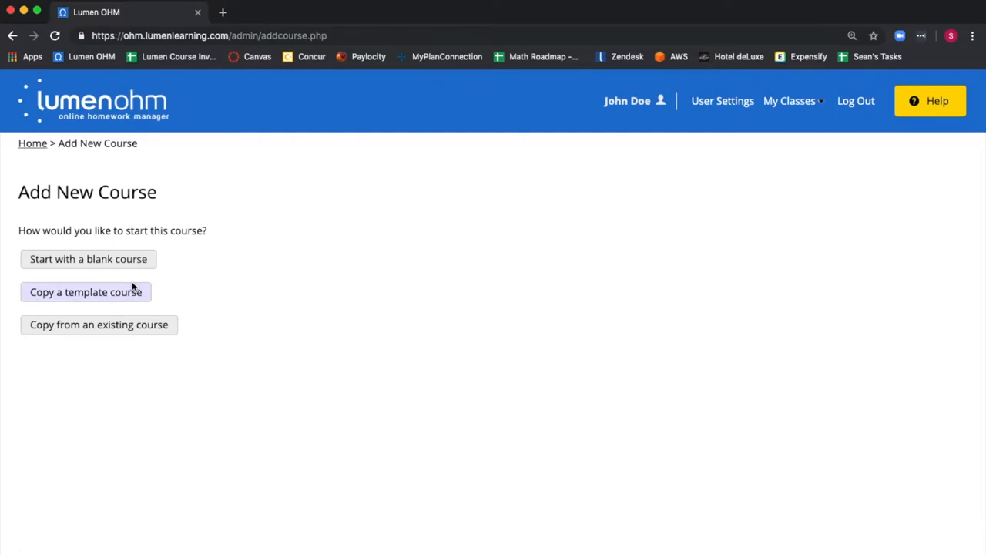
mouse_move(78, 267)
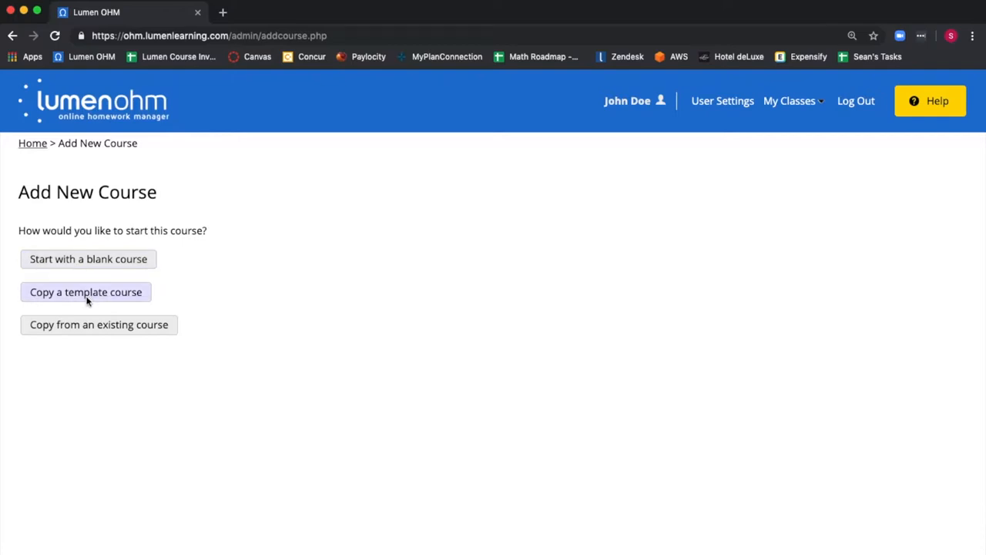
mouse_move(99, 324)
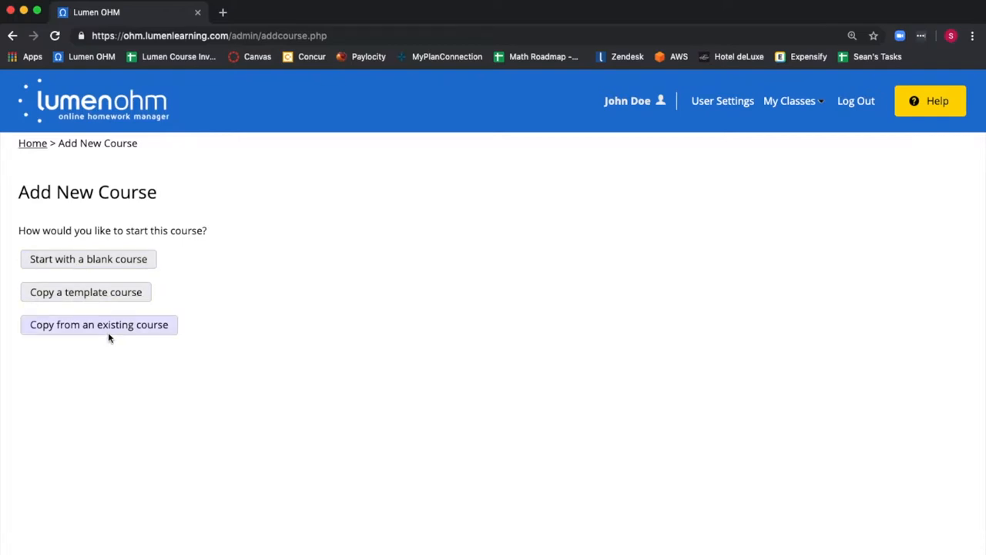
mouse_move(88, 259)
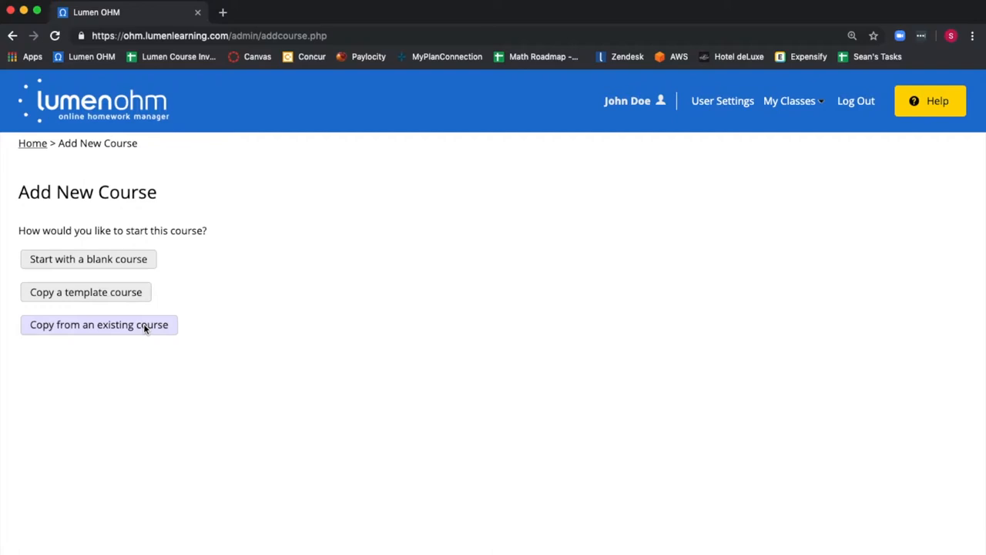
mouse_move(132, 299)
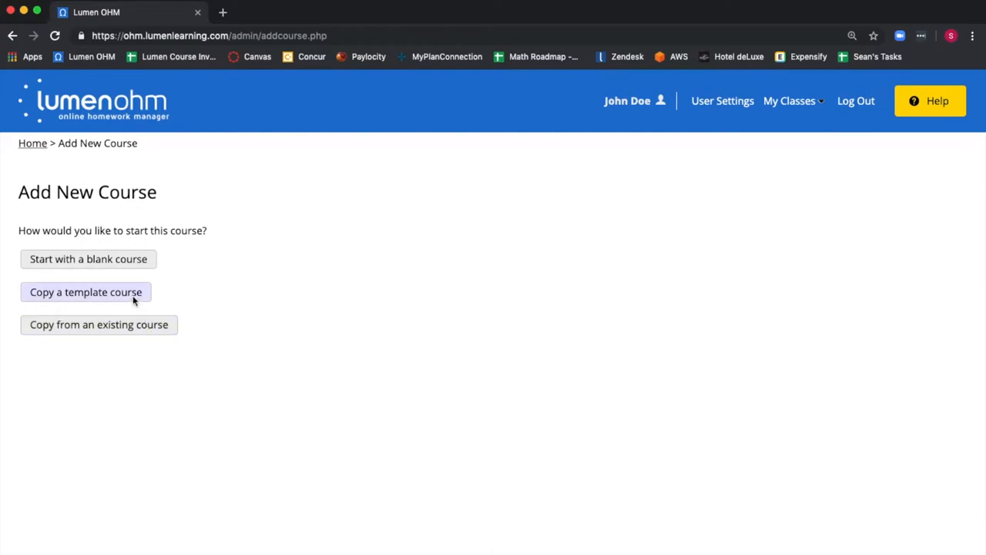
- Browse template courses to copy and review the textbook, modality, contents and level filters
click(86, 293)
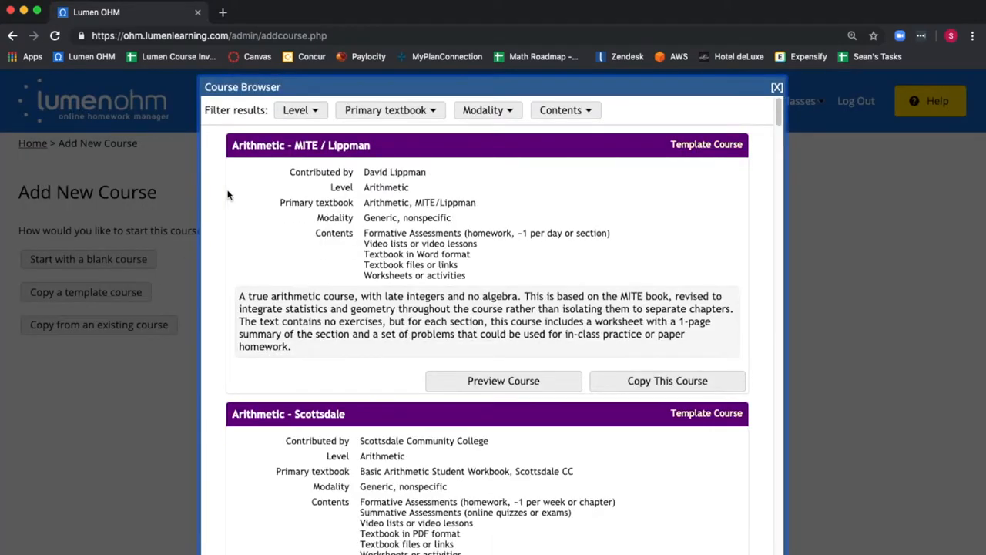
mouse_move(283, 217)
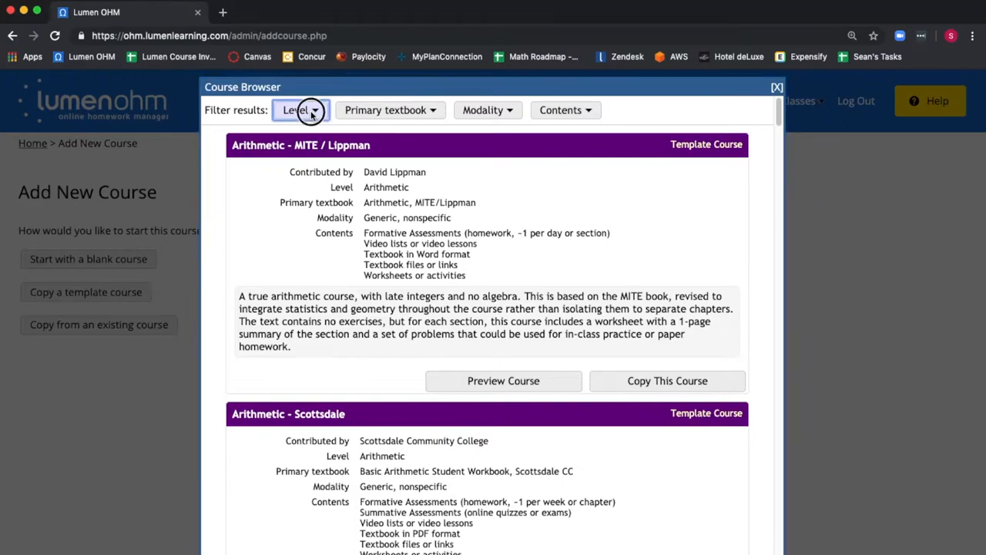
mouse_move(301, 111)
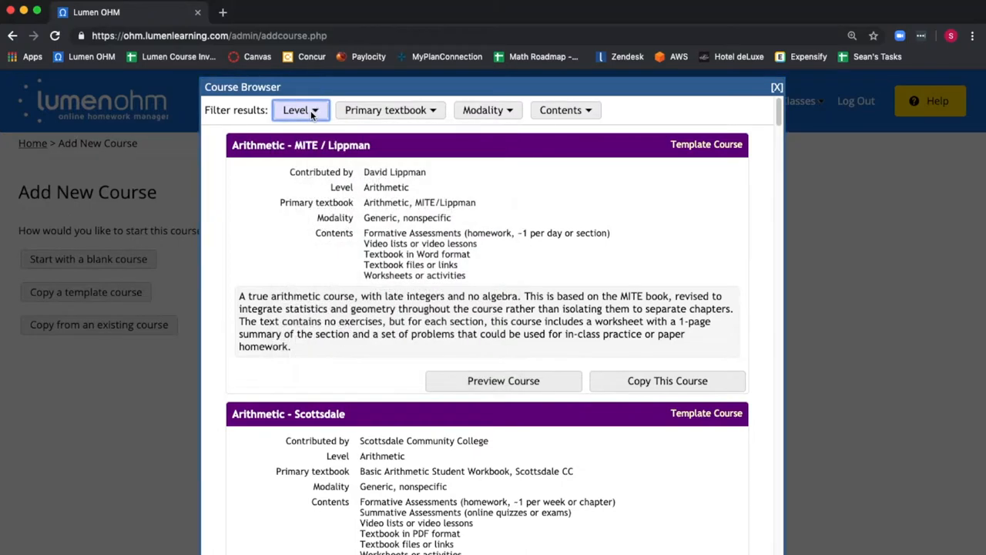
click(390, 109)
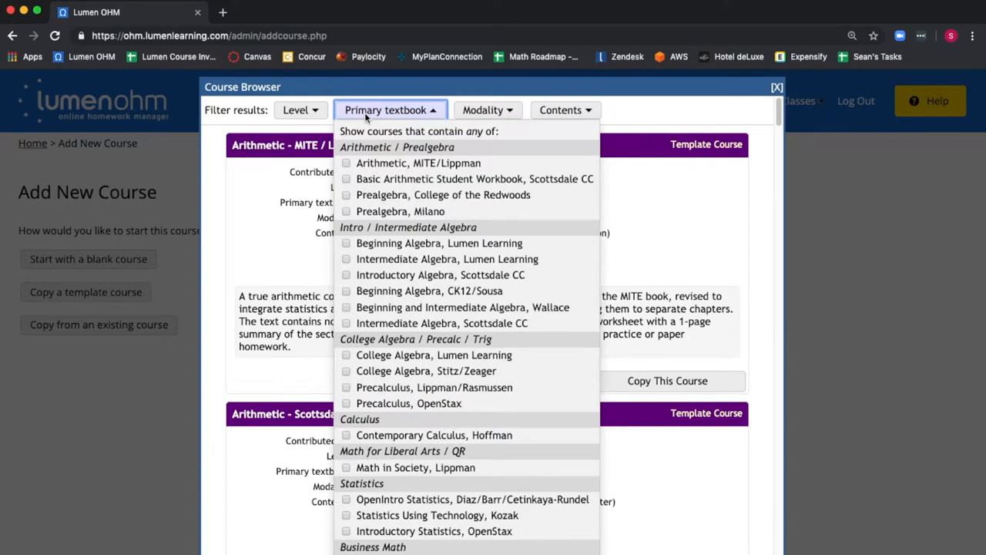
click(487, 109)
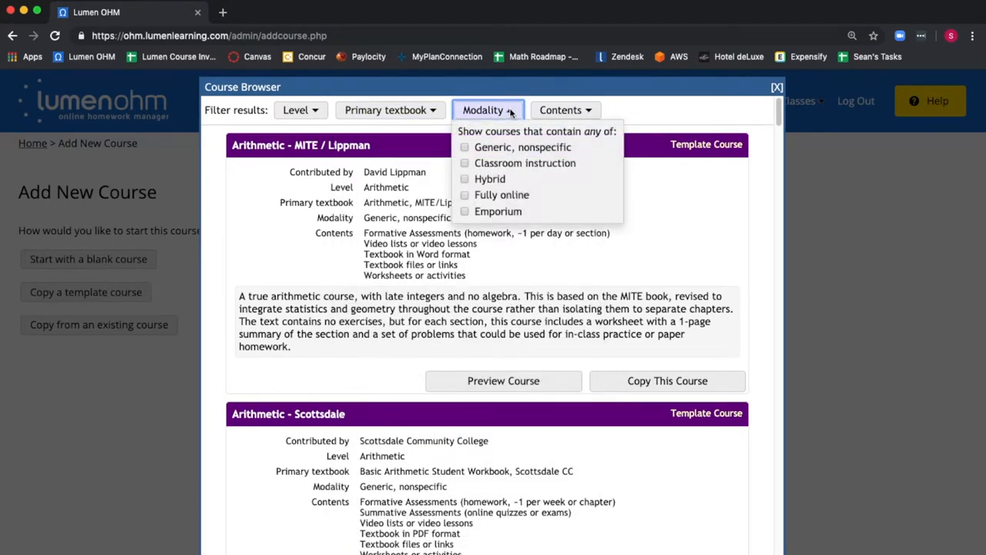
click(566, 110)
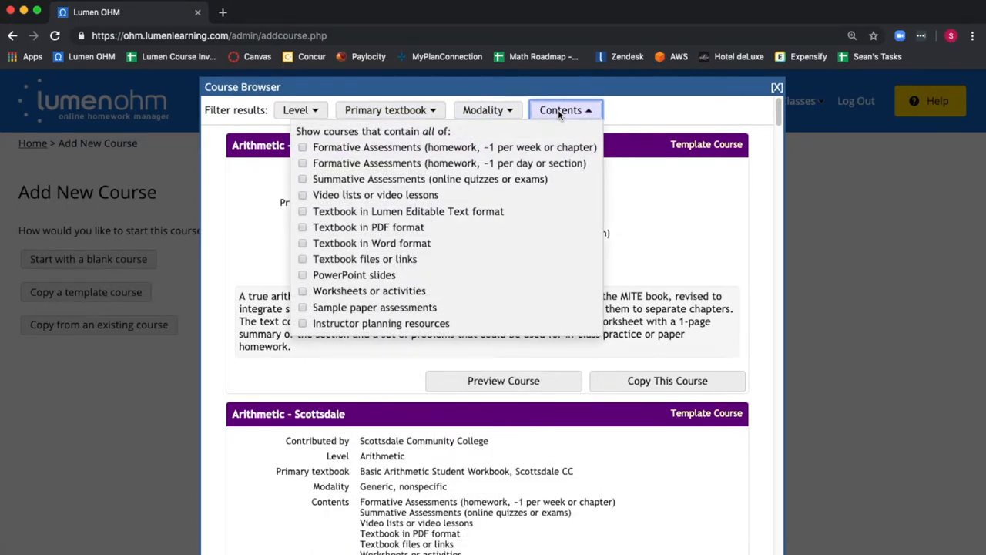
click(564, 109)
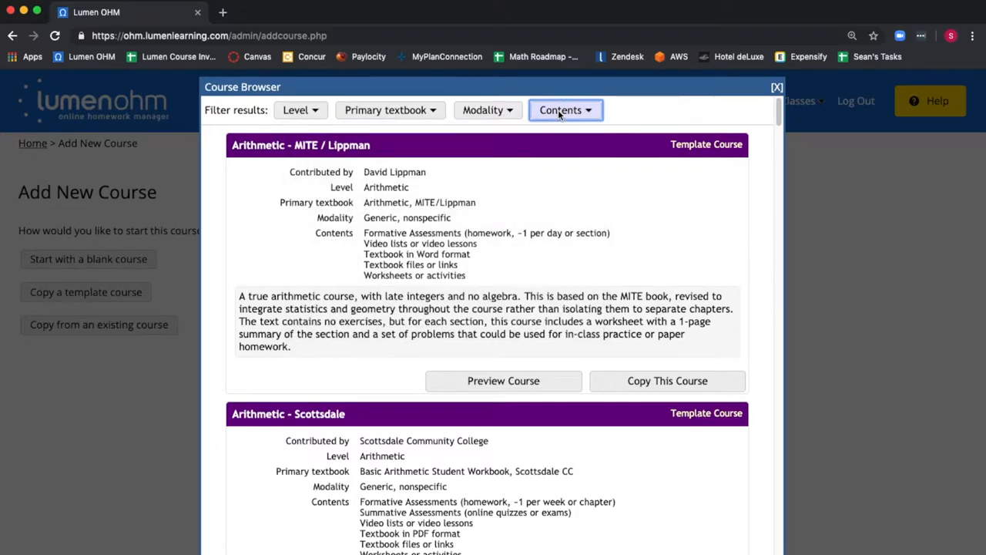
click(299, 109)
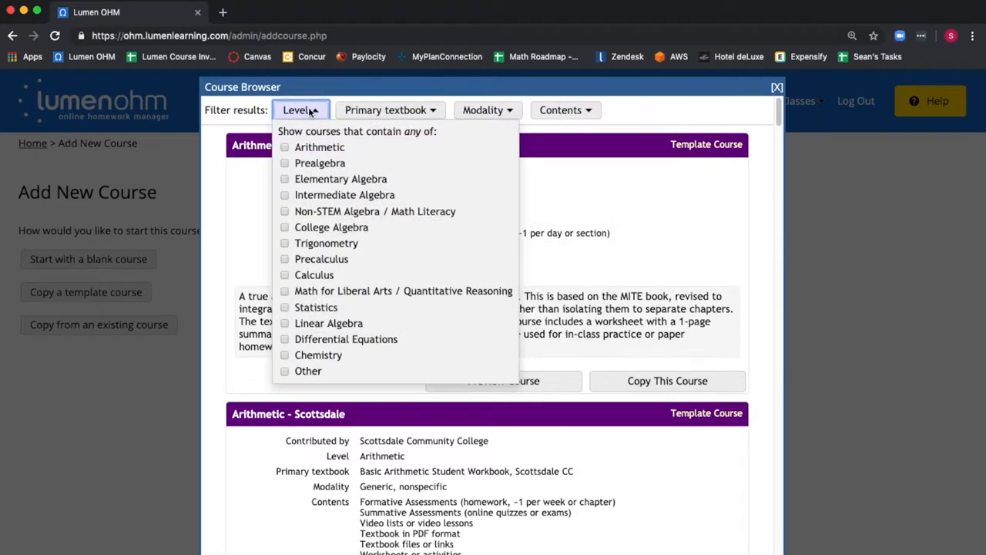
mouse_move(332, 226)
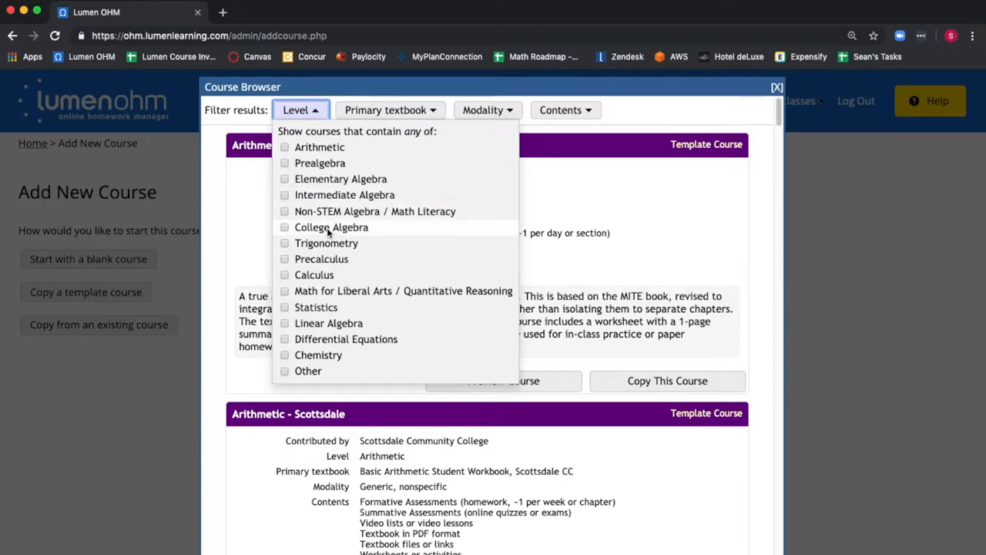
- Filter templates to College Algebra level and locate College Algebra - Lumen Learning
click(284, 226)
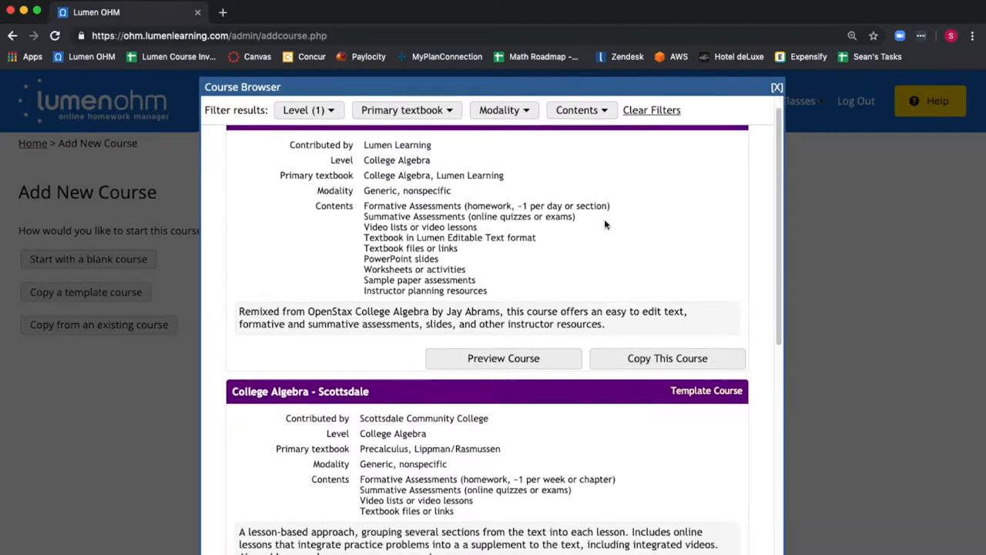
scroll(down, 3)
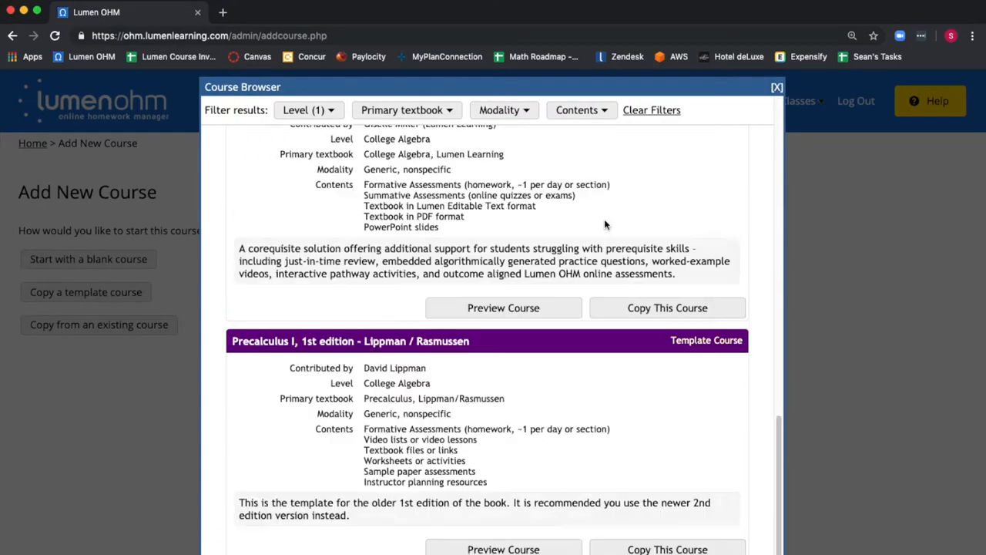
scroll(down, 3)
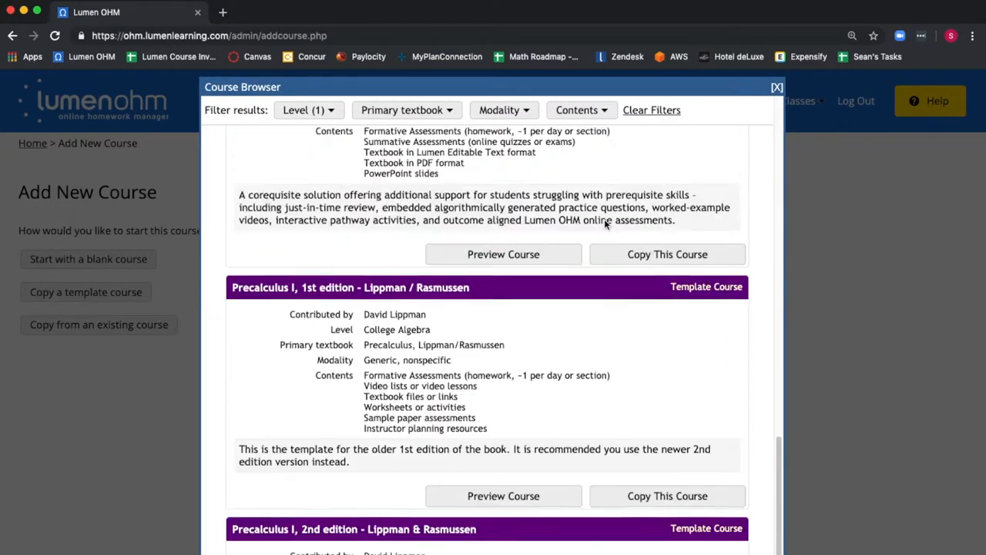
scroll(up, 3)
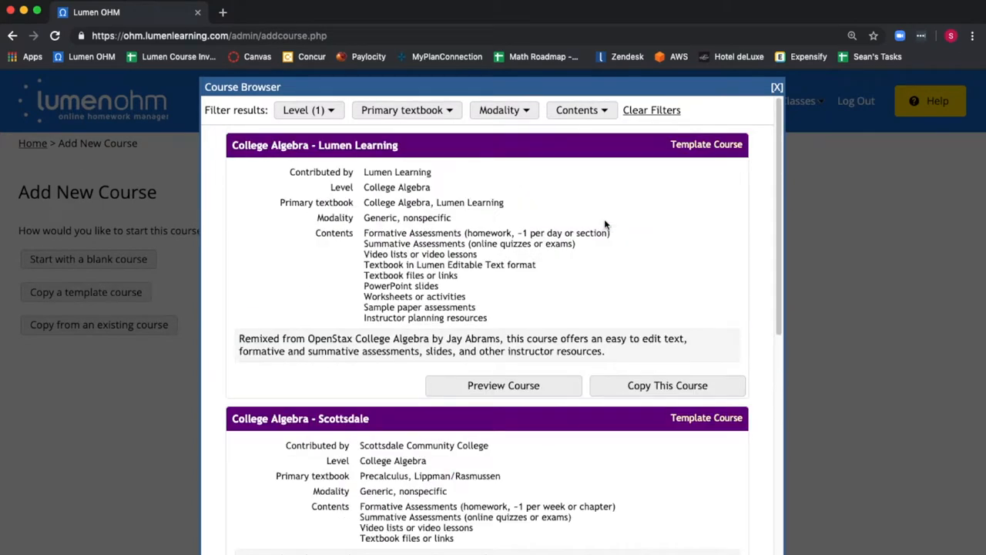
mouse_move(532, 353)
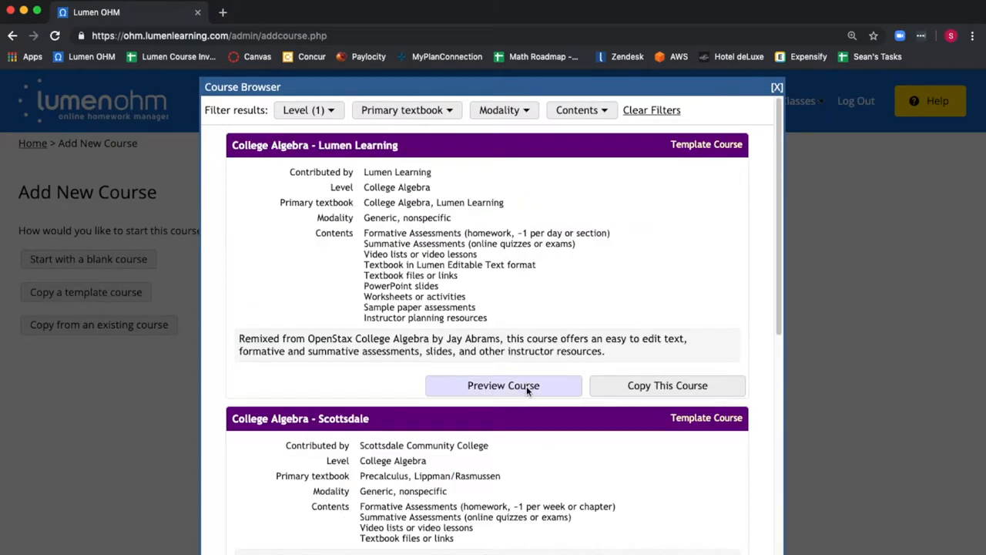
- Preview the College Algebra - Lumen Learning template, expand Module 9, then close the preview
click(502, 385)
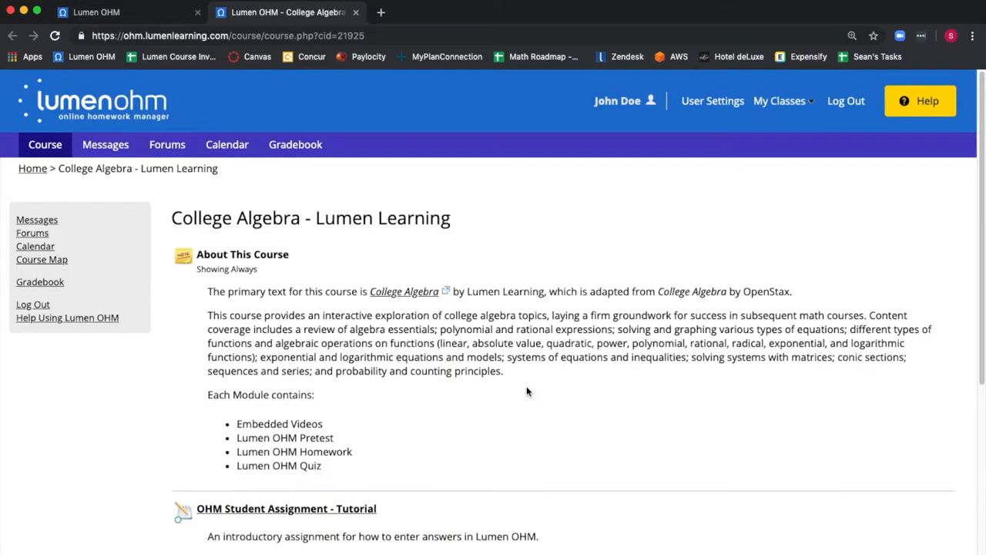
scroll(down, 3)
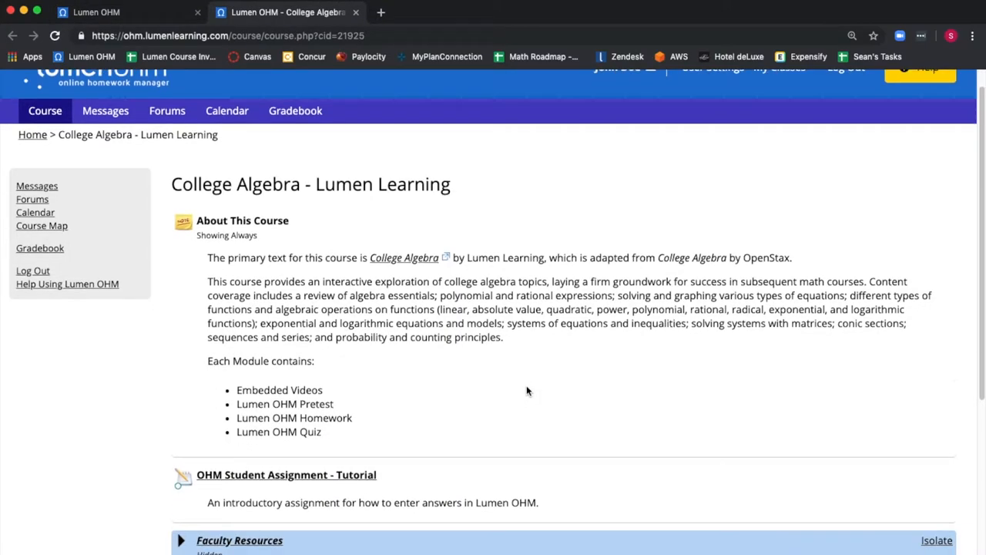
scroll(down, 3)
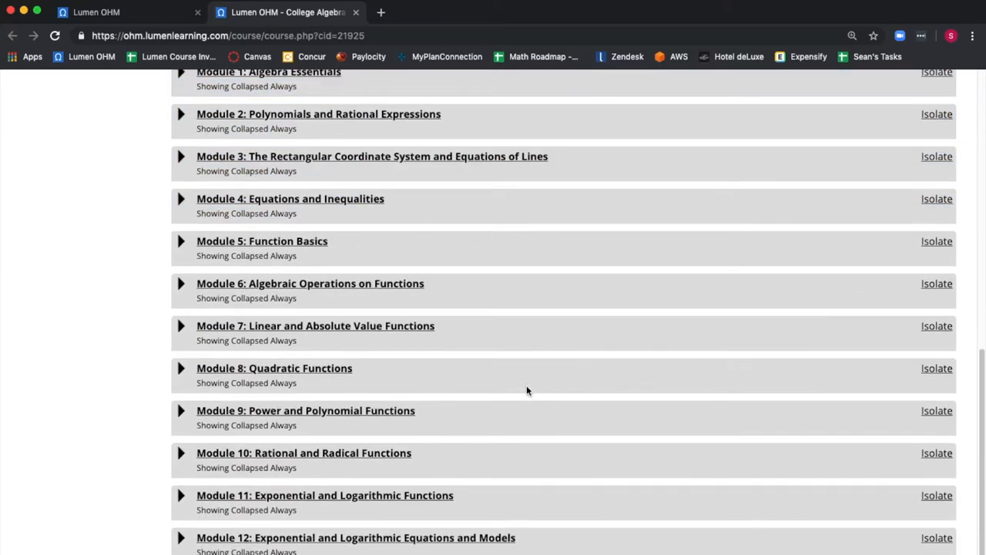
scroll(down, 3)
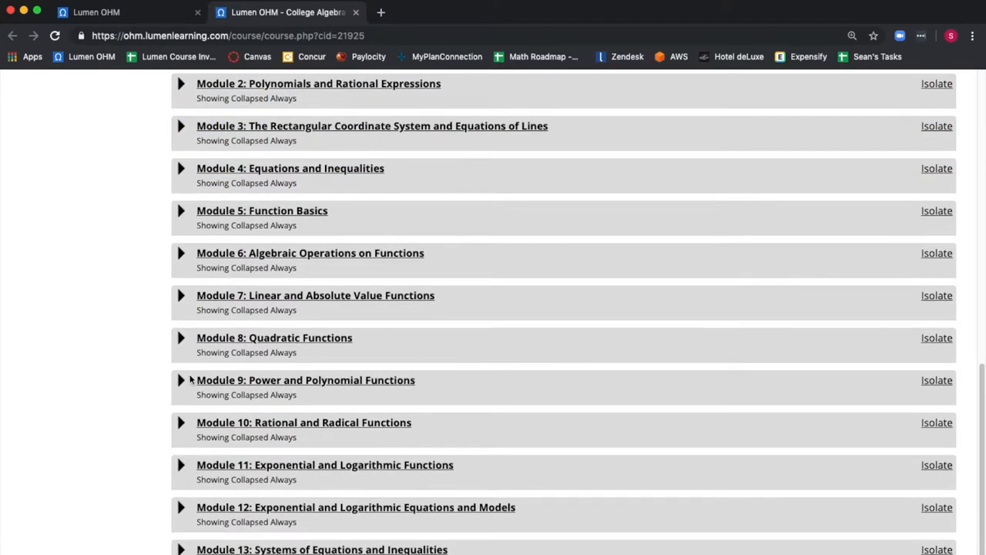
click(182, 379)
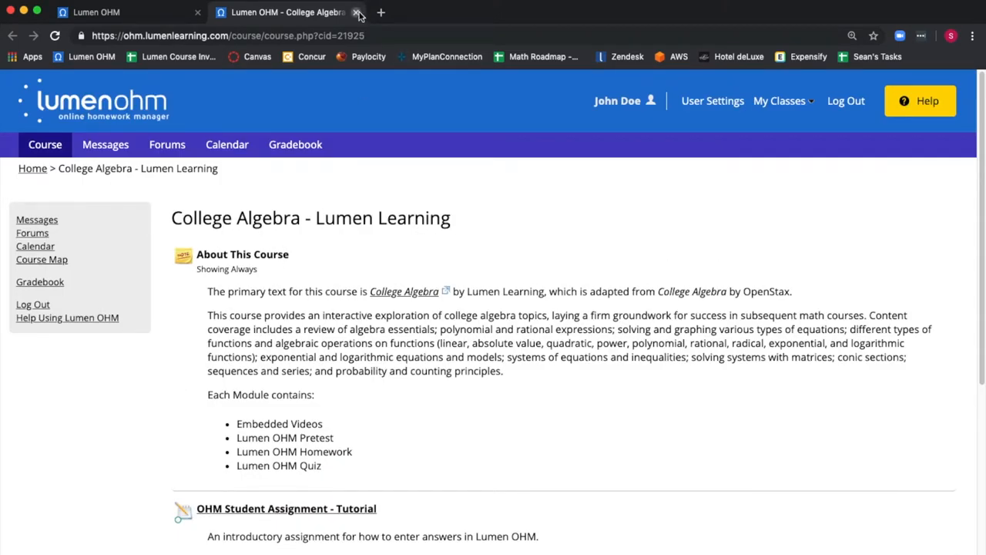
click(358, 12)
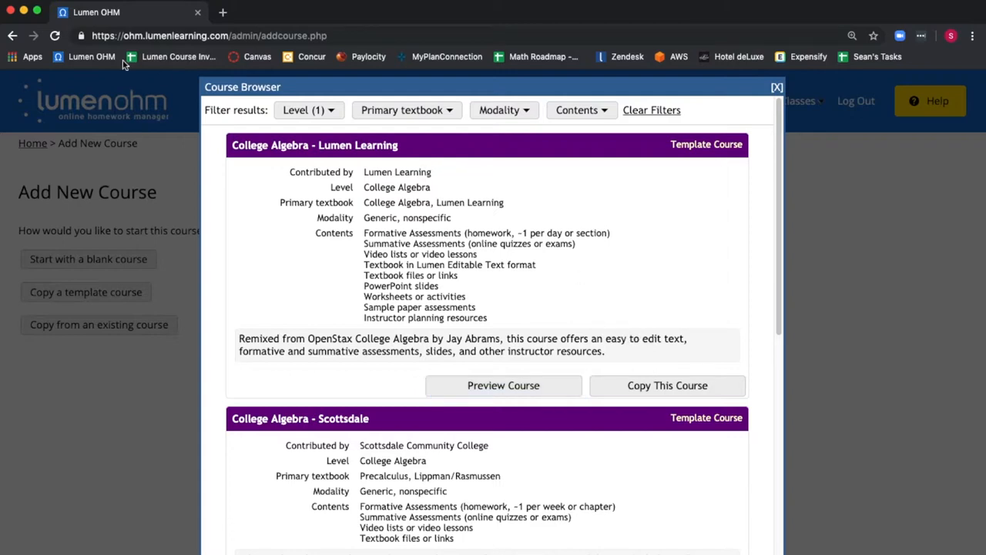
mouse_move(667, 386)
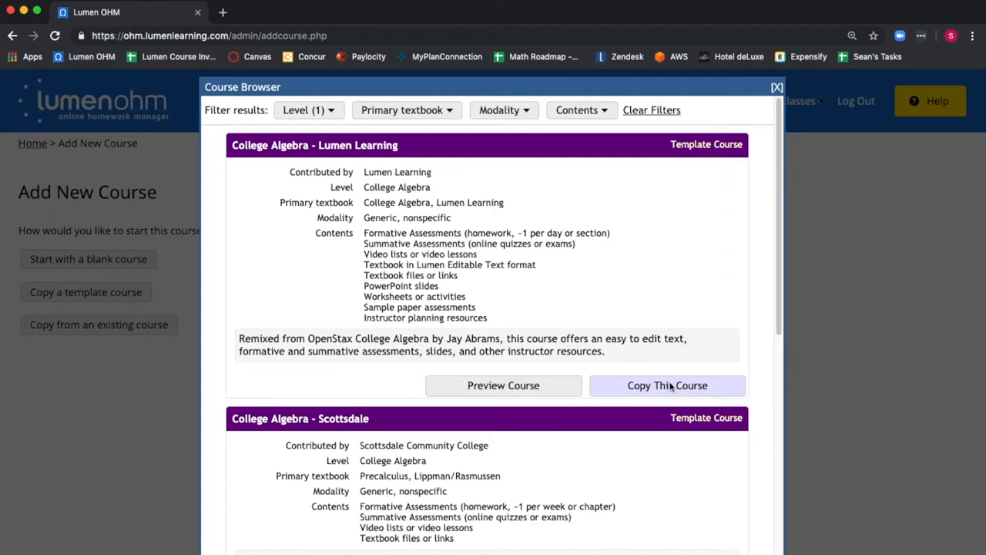
mouse_move(388, 161)
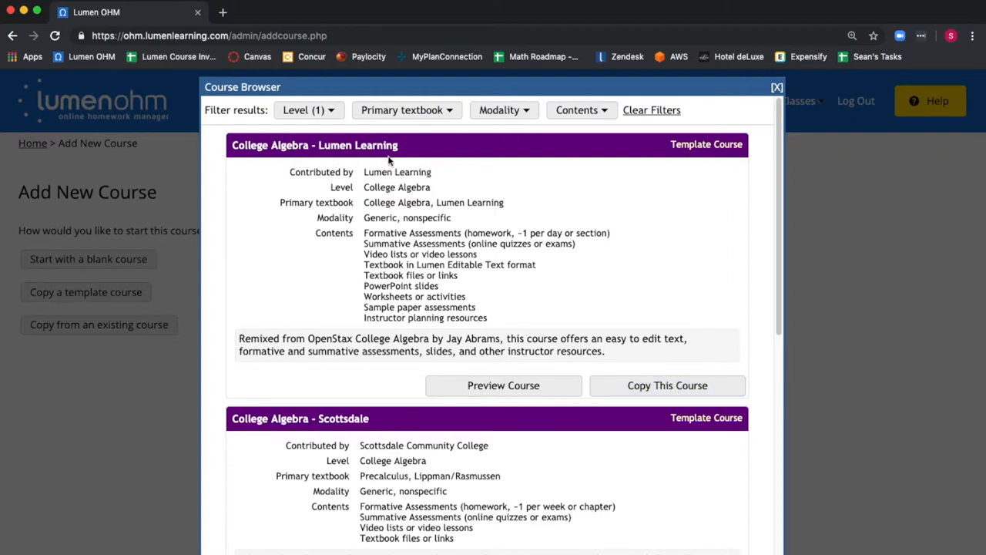
- Copy the College Algebra - Lumen Learning template into a new course form, leaving the enrollment key blank
click(665, 386)
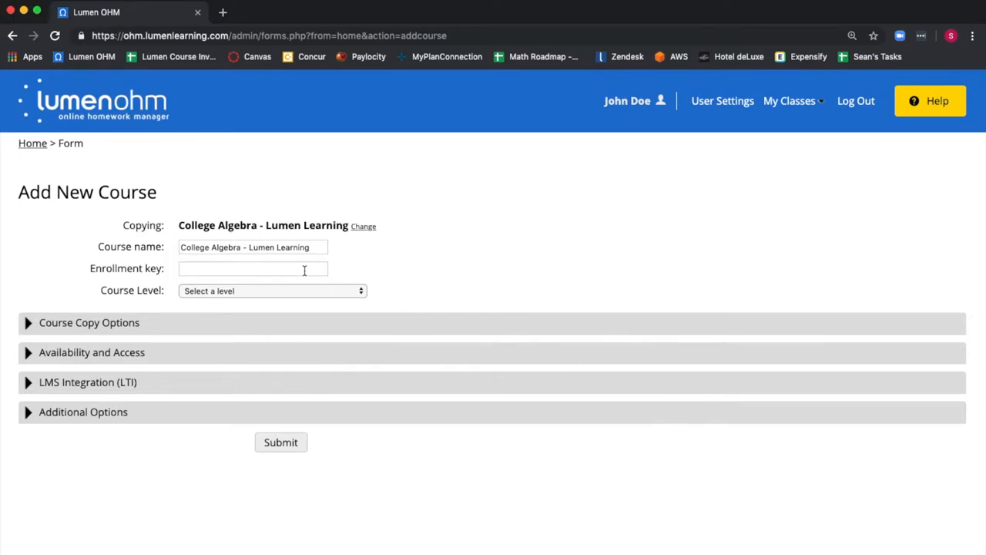
click(253, 268)
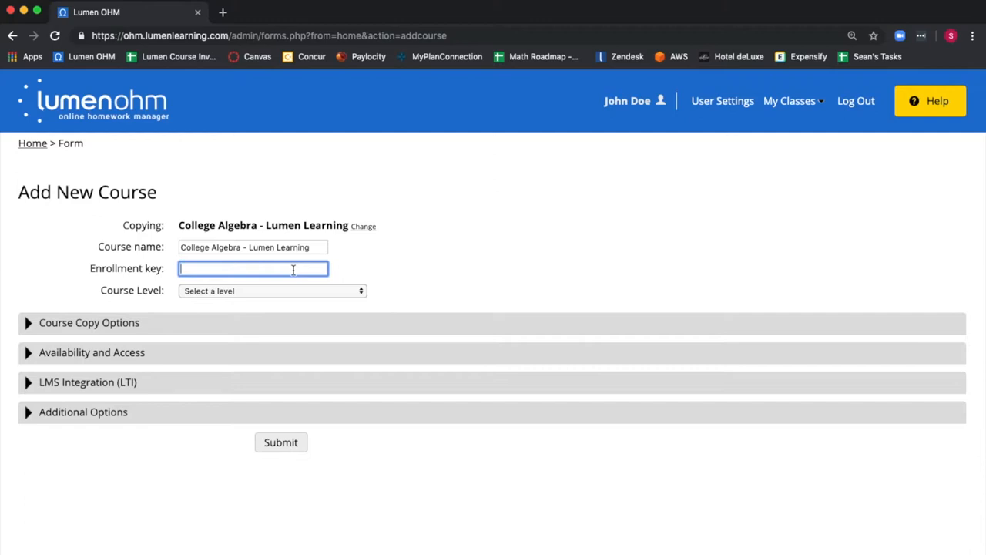
mouse_move(299, 291)
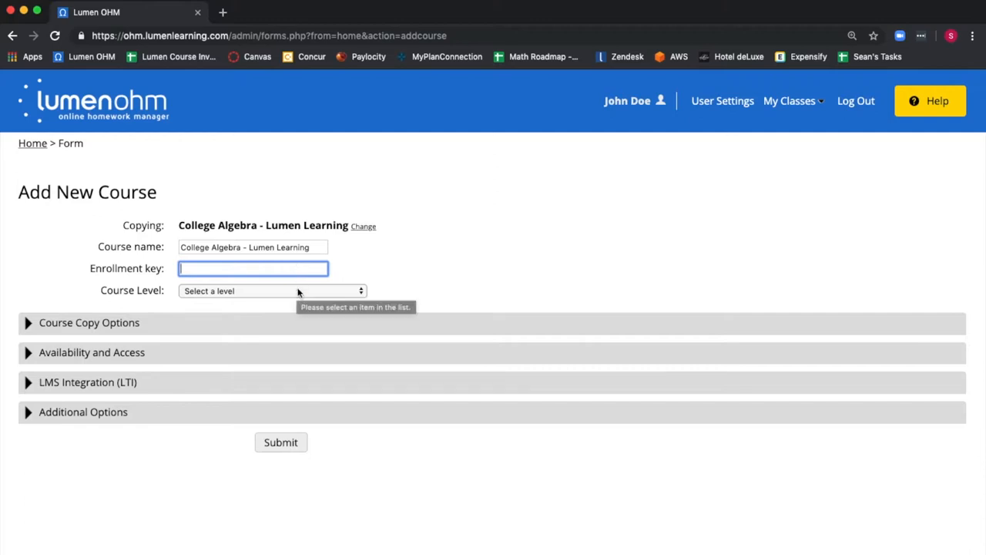
- Set Course Level to College Algebra and enable upgrading copied assessments to the new format
click(271, 290)
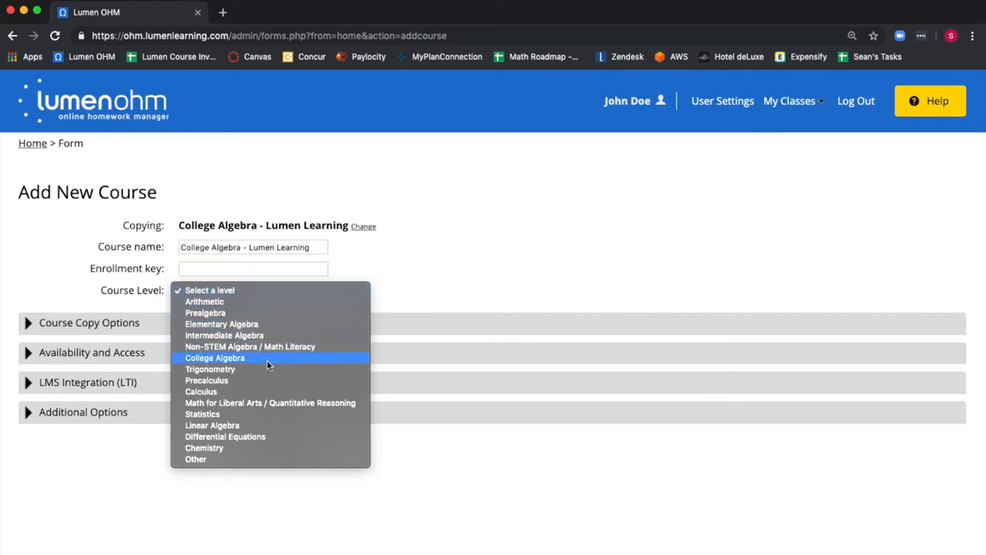
click(215, 358)
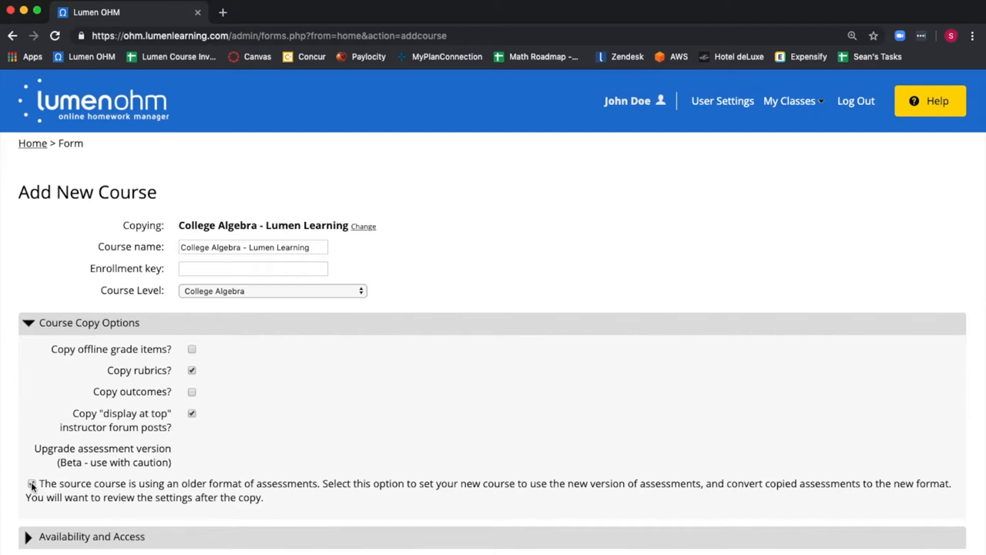
click(31, 484)
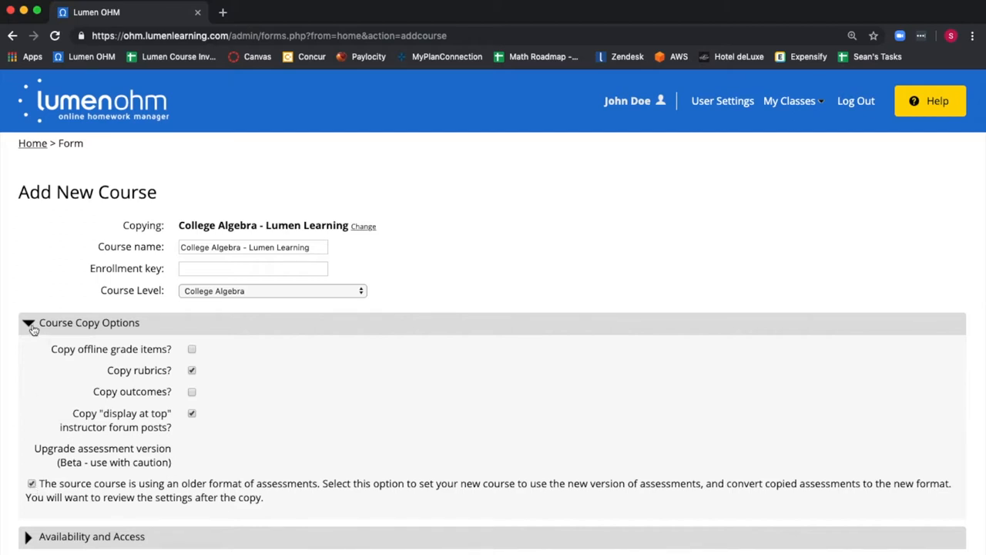
click(28, 322)
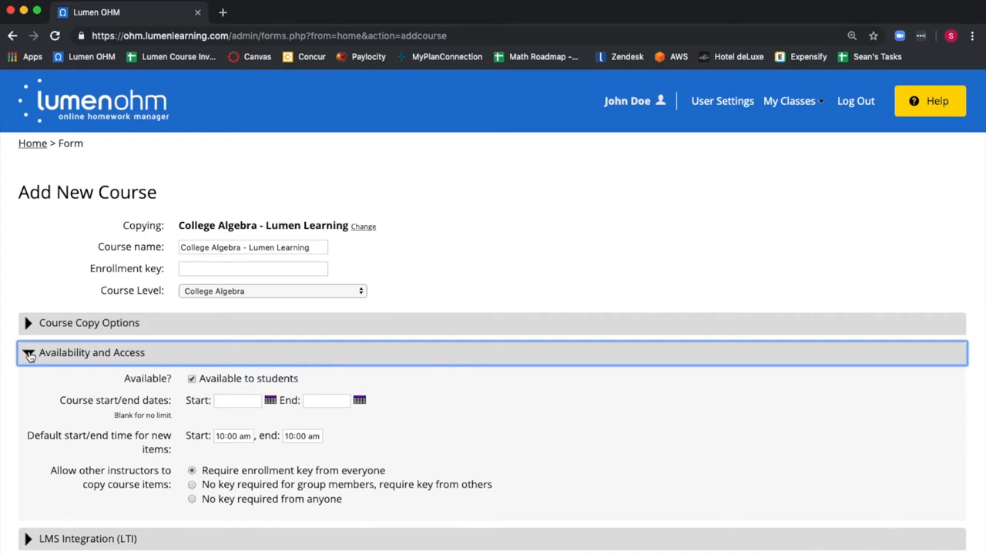
click(28, 352)
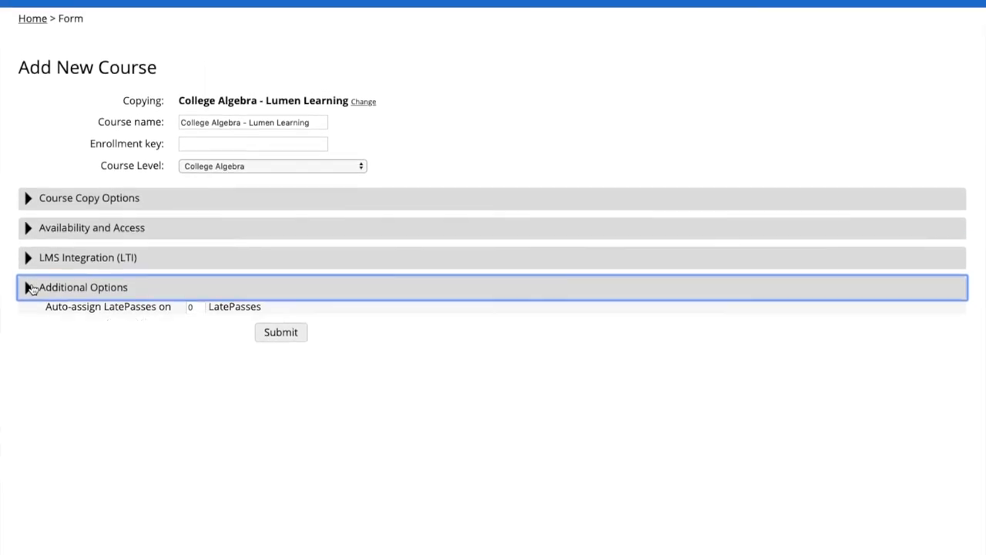
click(28, 287)
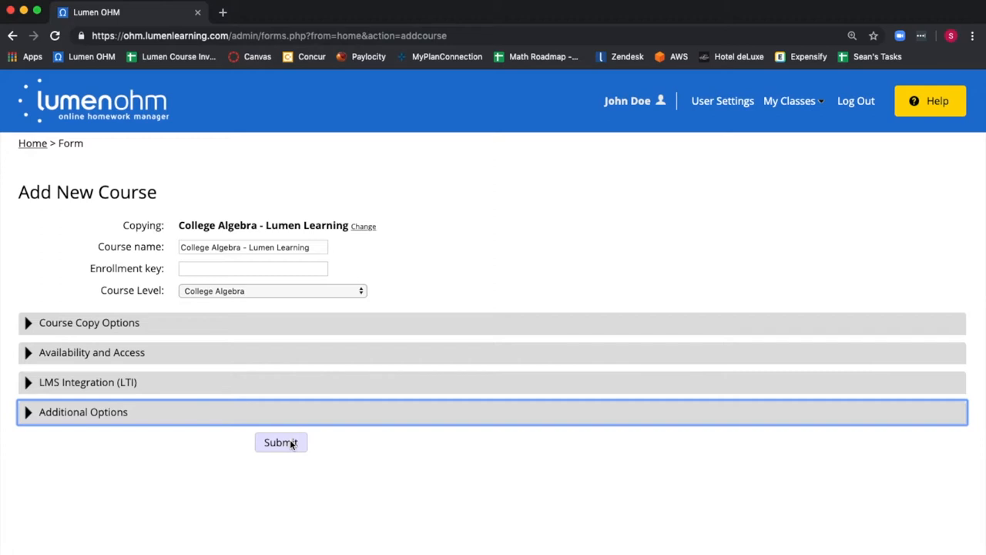
- Submit the form to create the course and select the new course ID 36580
click(281, 441)
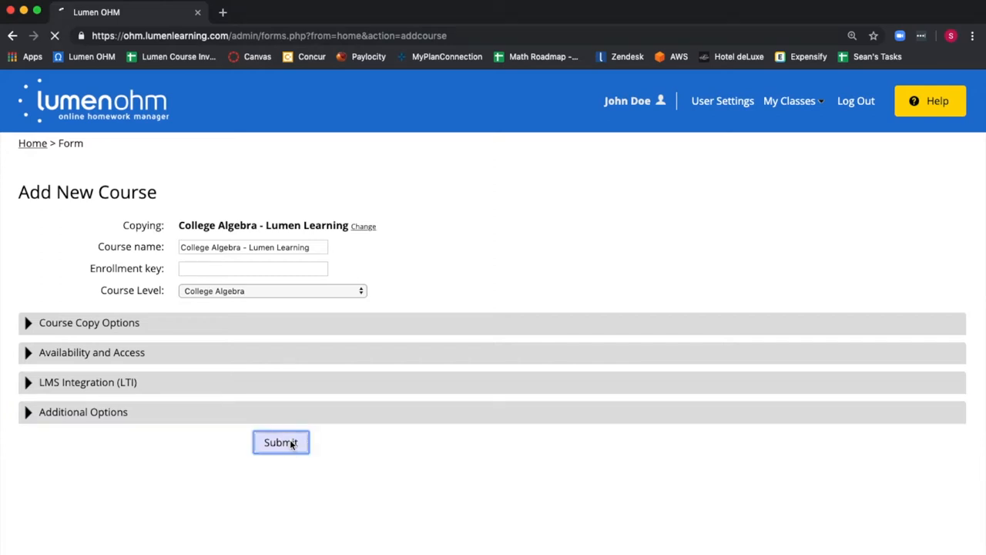
click(281, 441)
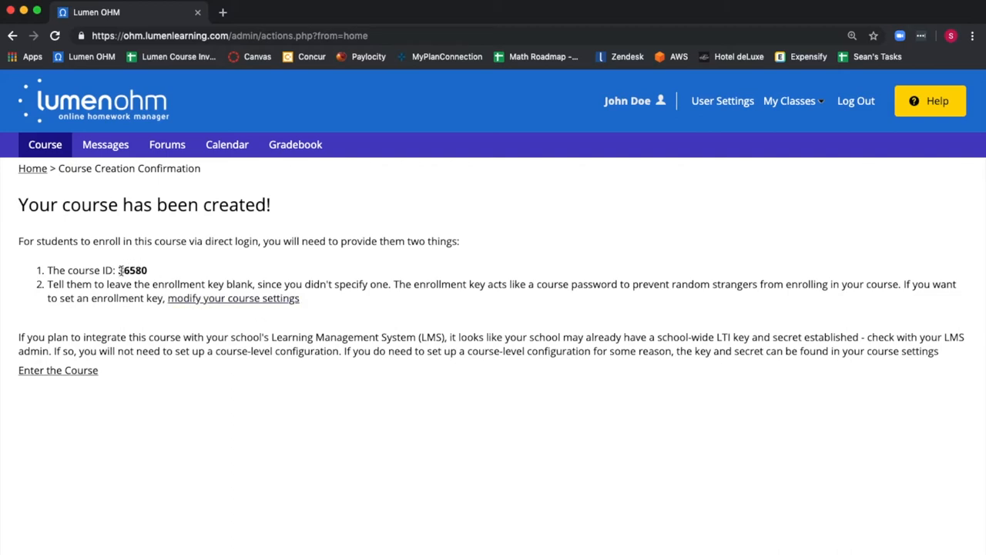
double_click(132, 270)
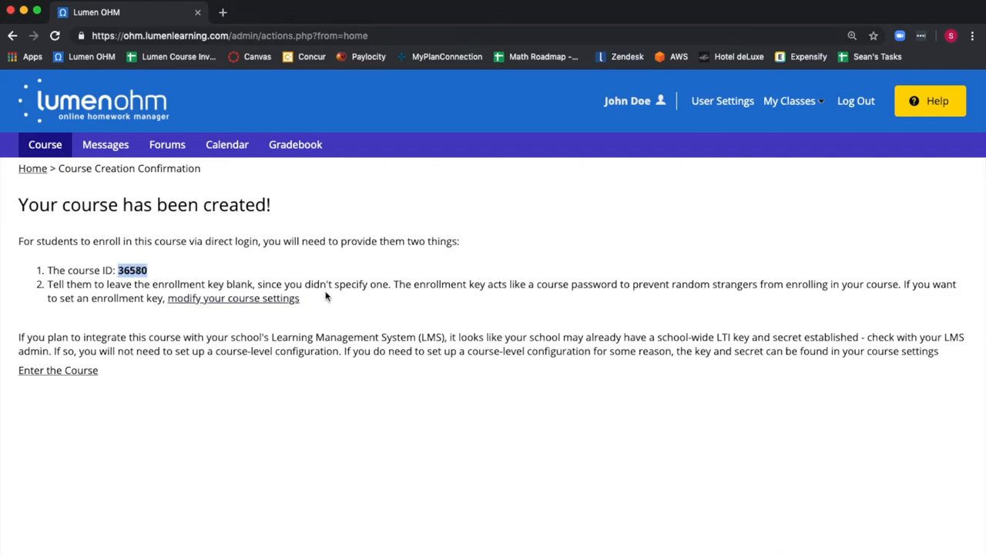
mouse_move(356, 298)
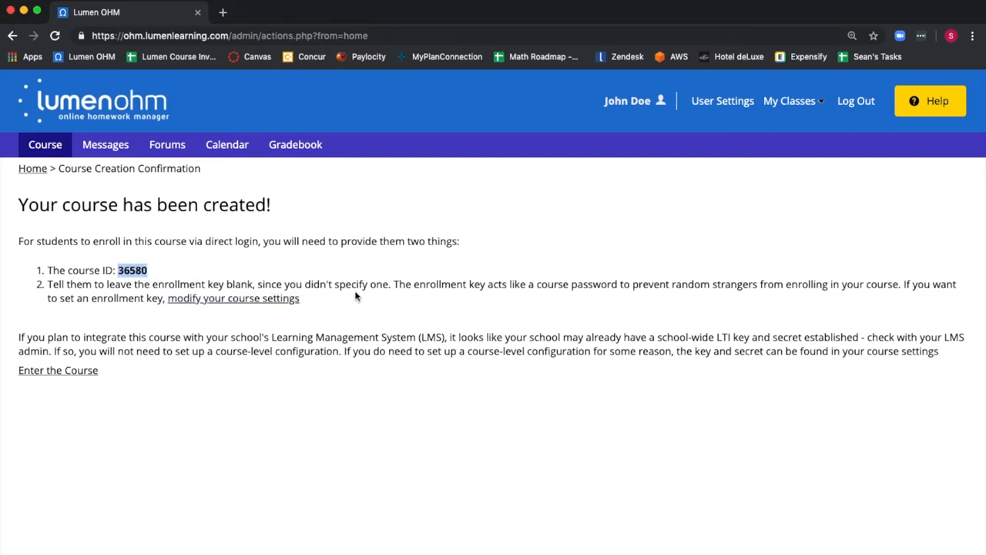
mouse_move(232, 299)
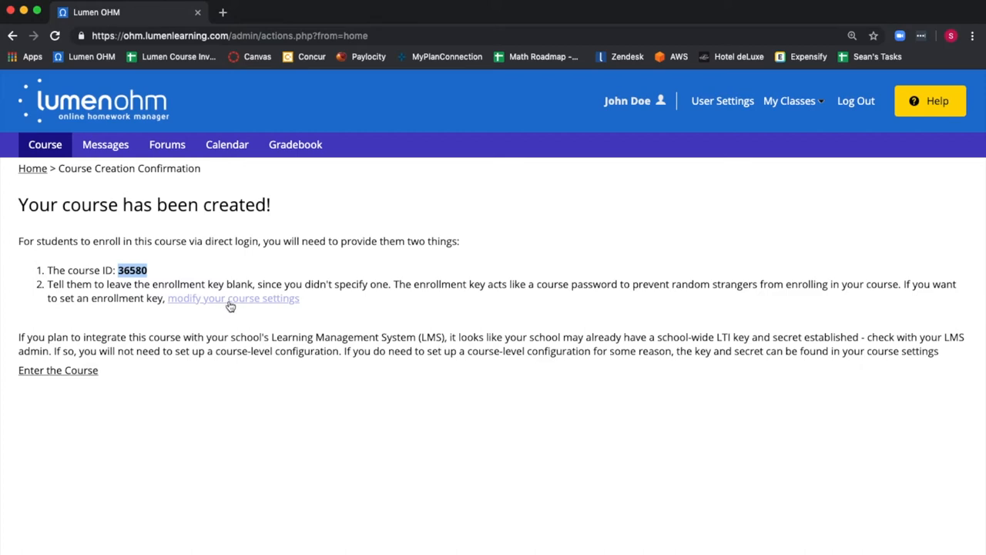
mouse_move(59, 370)
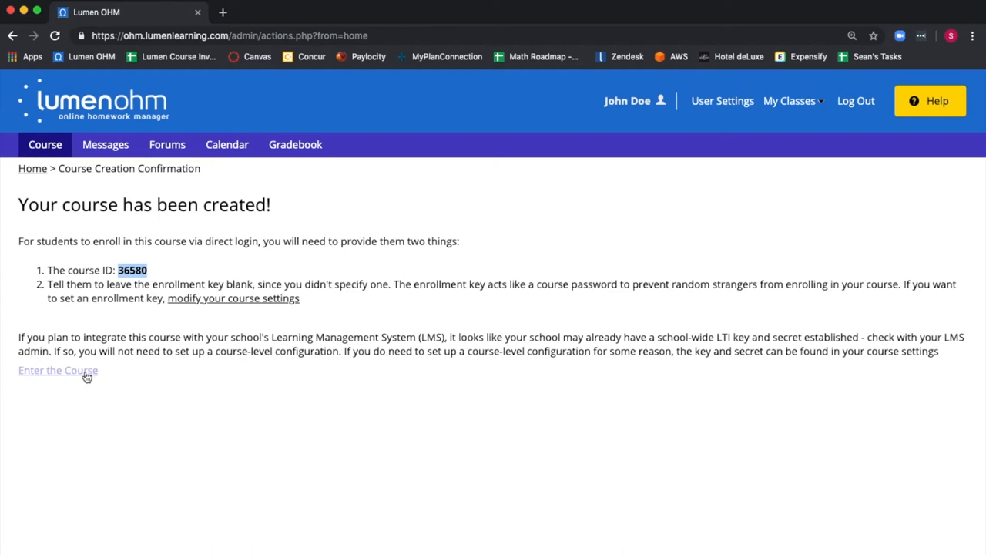
- Enter the newly created course from the confirmation page
click(59, 370)
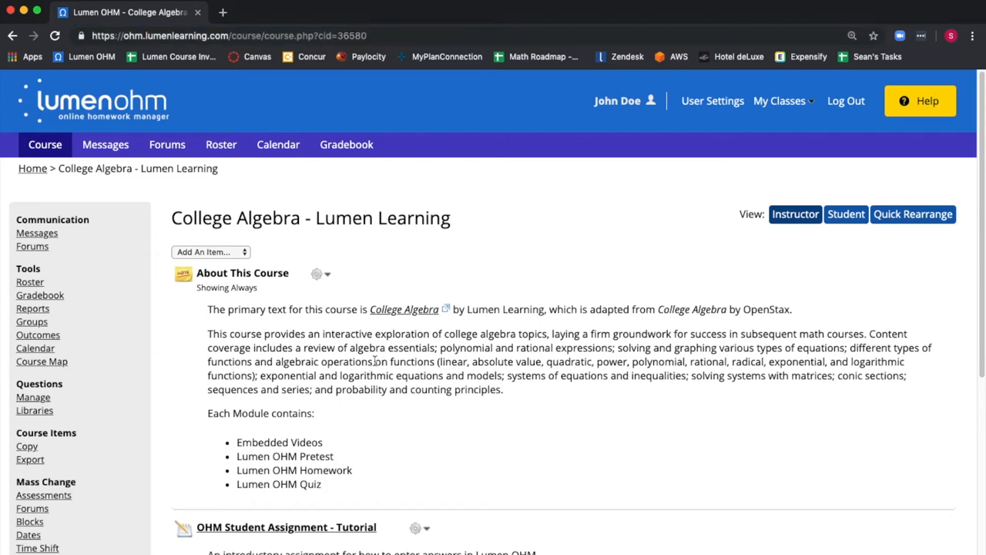
mouse_move(170, 182)
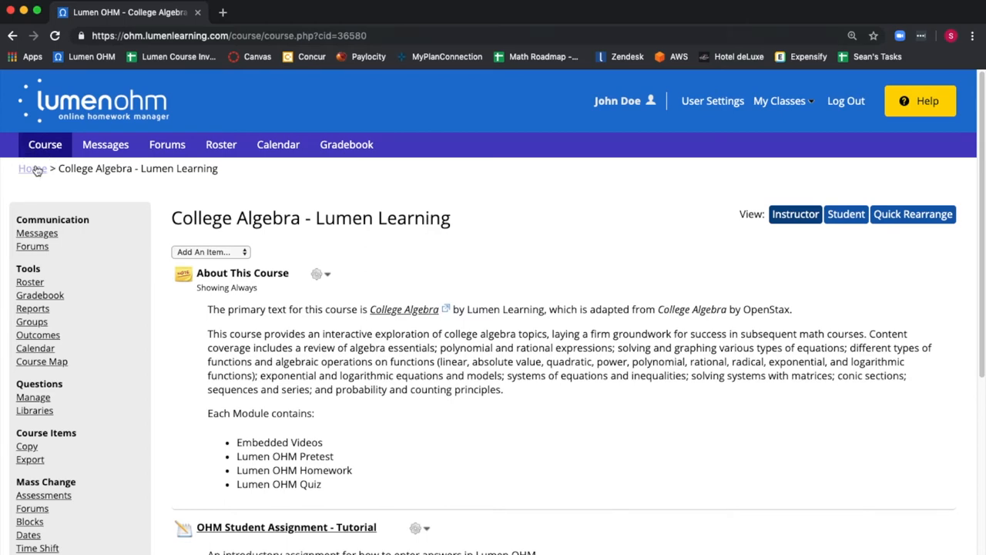
- Return home, reopen College Algebra - Lumen Learning from Courses you're teaching and expand Faculty Resources
click(33, 168)
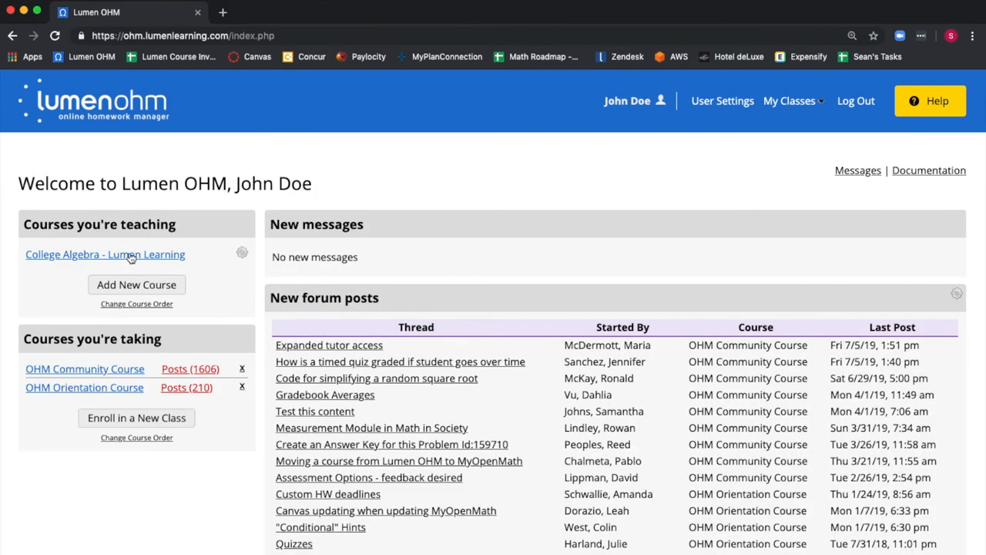
click(105, 254)
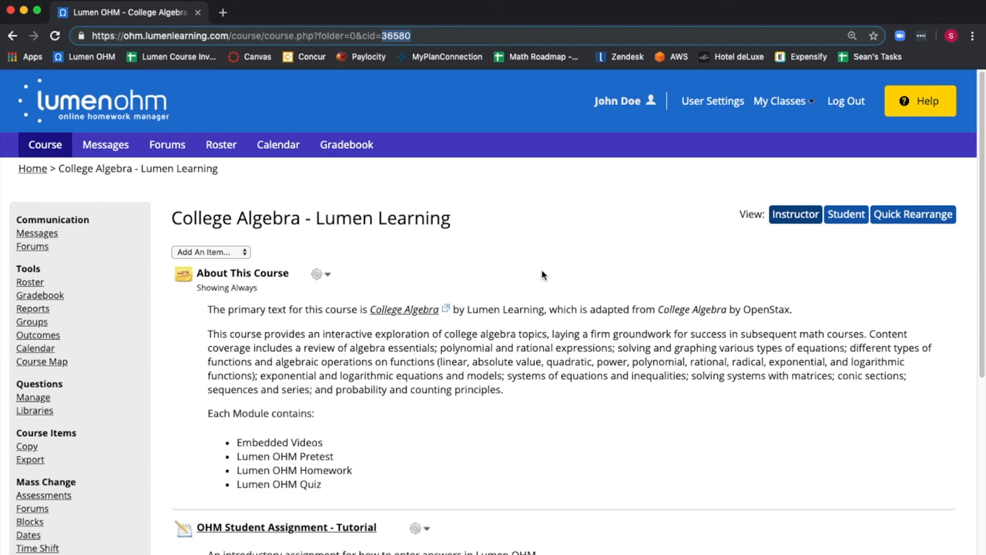
mouse_move(561, 300)
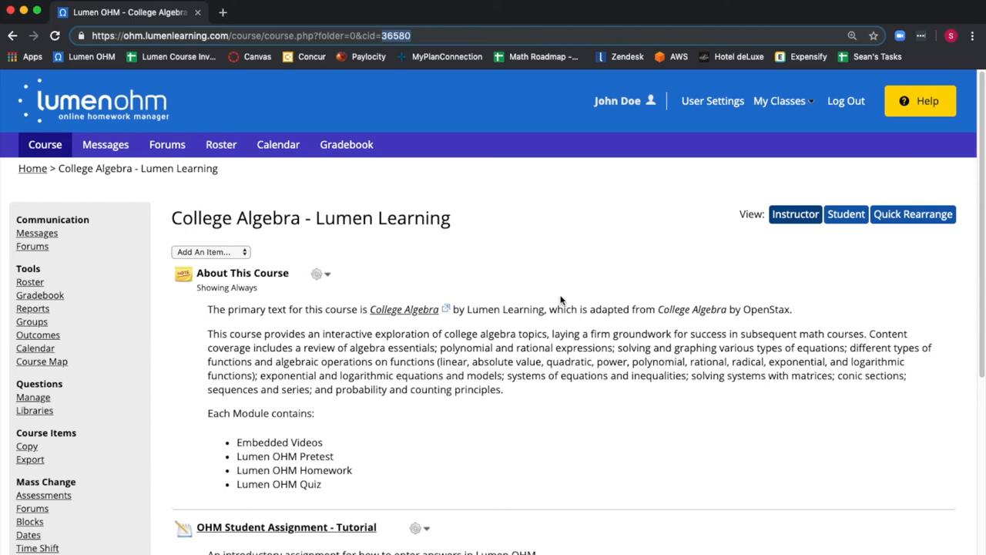
scroll(down, 3)
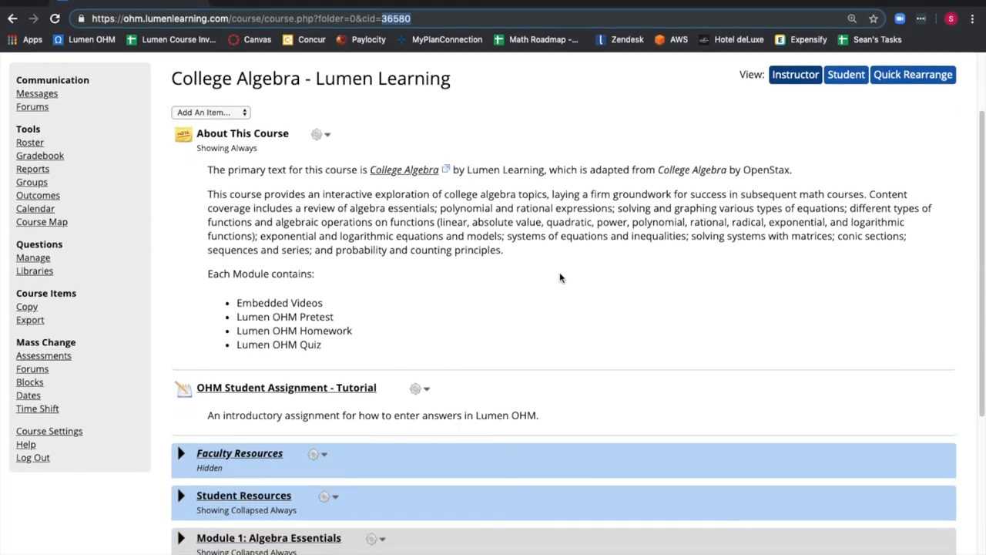
click(182, 453)
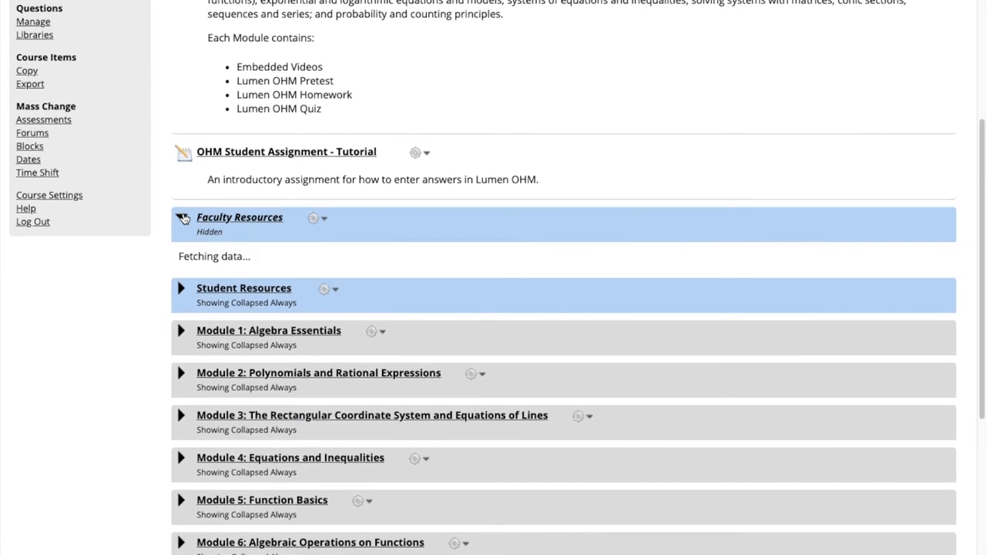
scroll(down, 3)
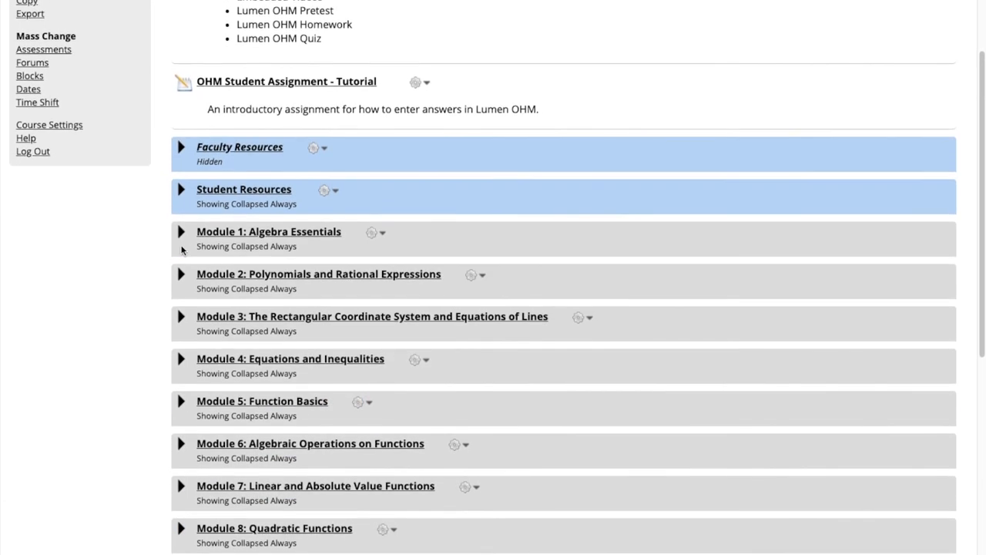